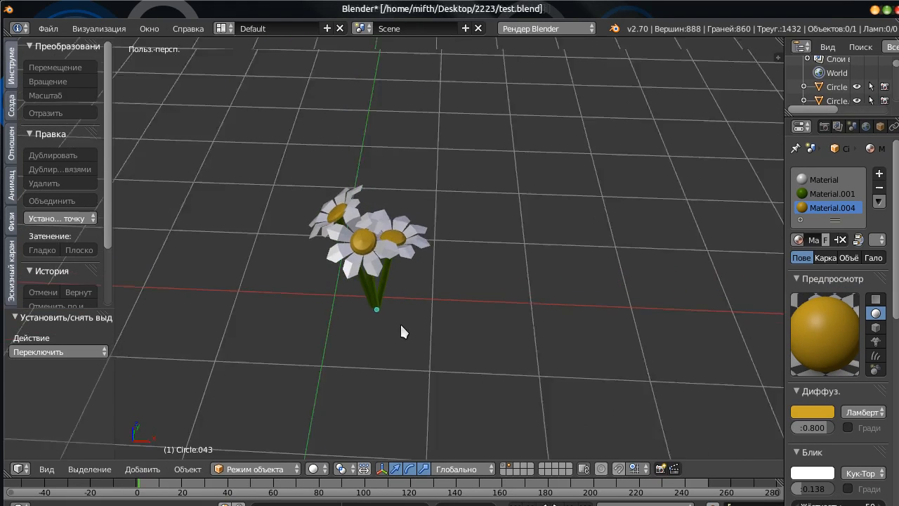
Duplicate the daisy bunch and move the copies sideways into a row of three.
{"action": "left_click_drag", "start_coordinate": [403, 331], "coordinate": [390, 263]}
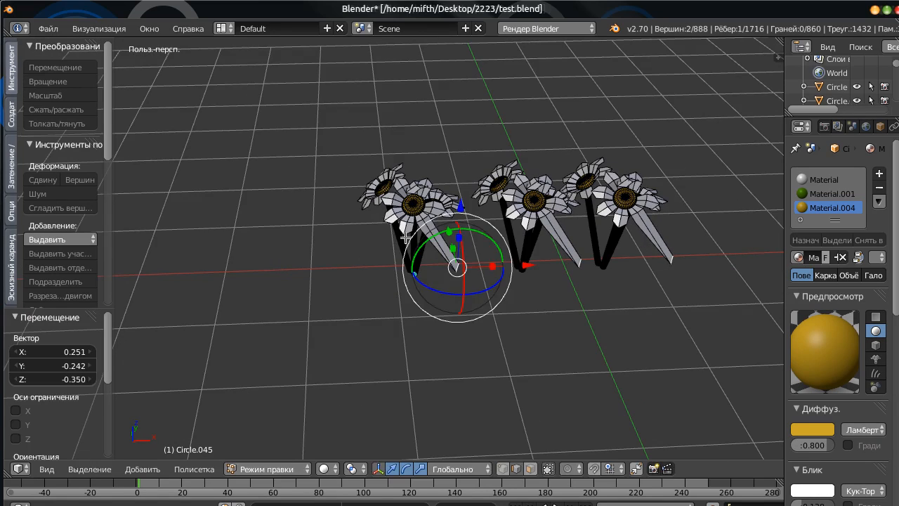
{"action": "left_click_drag", "start_coordinate": [457, 266], "coordinate": [369, 242]}
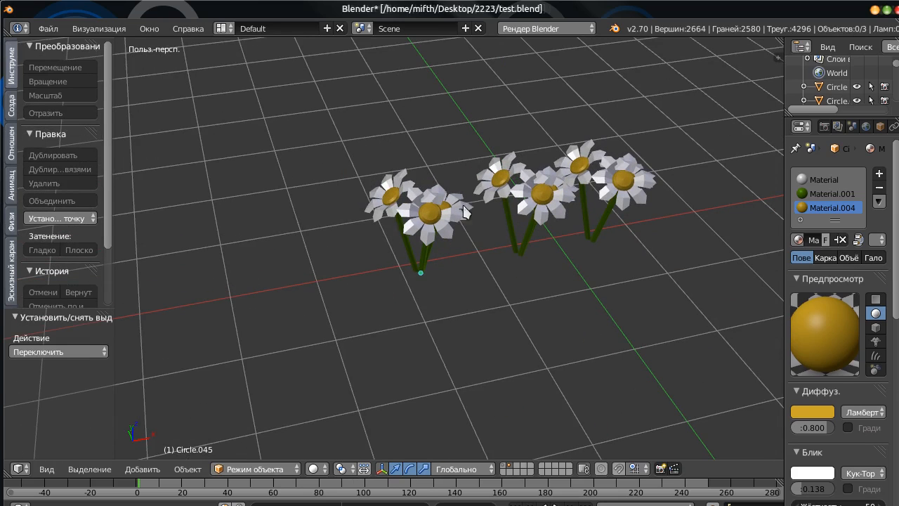
{"action": "mouse_move", "coordinate": [420, 192]}
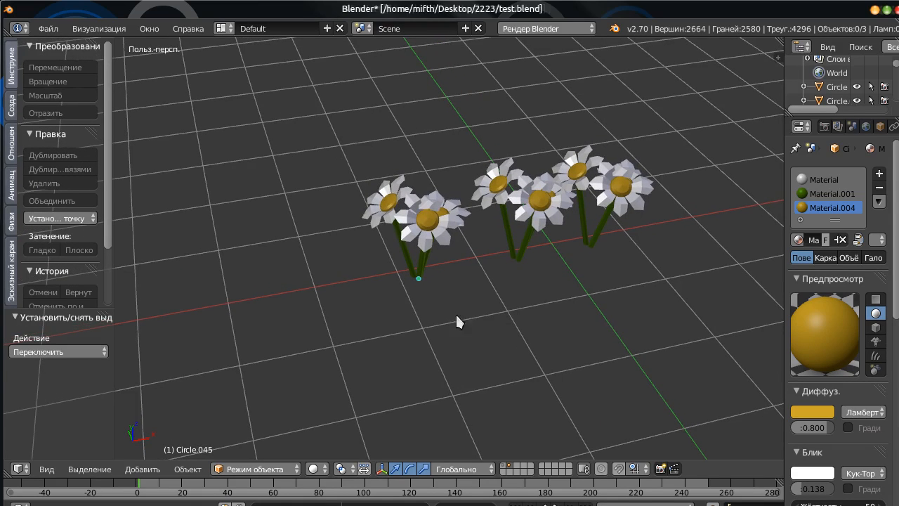
Drop a daisy into the flower box and switch the interface language to English.
{"action": "left_click", "coordinate": [418, 218]}
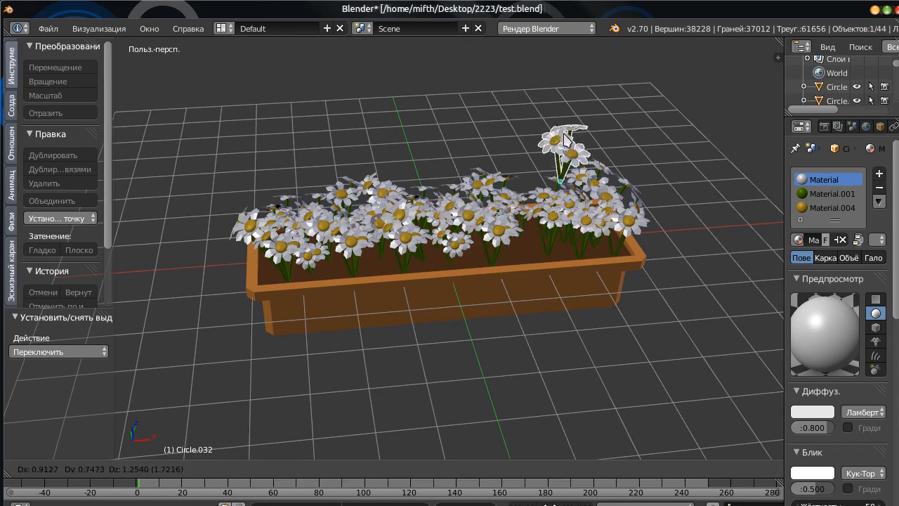
{"action": "left_click", "coordinate": [832, 207]}
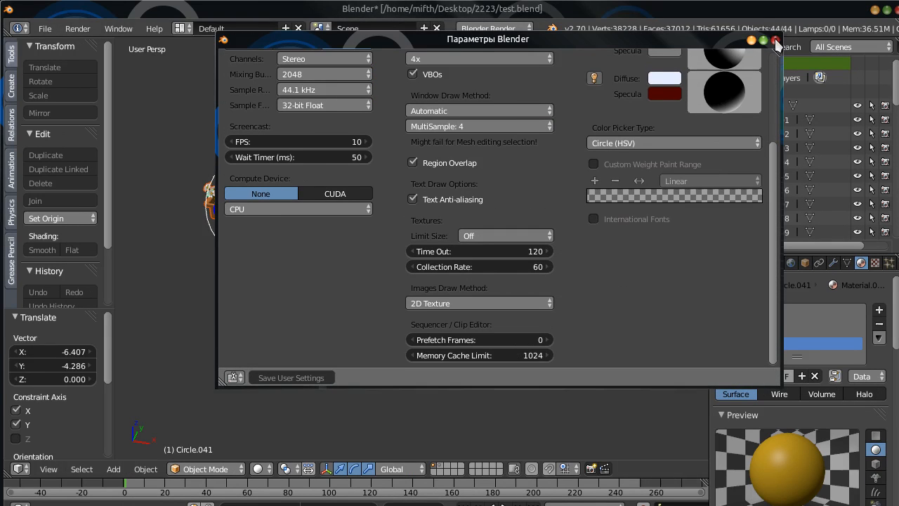
Close preferences, group all flower box parts as Group, and show Groups in the Outliner.
{"action": "left_click", "coordinate": [775, 39]}
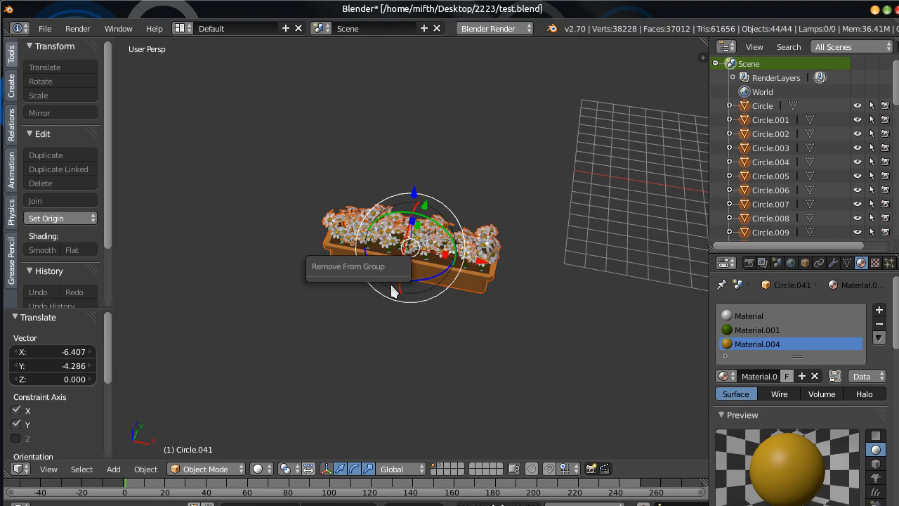
{"action": "mouse_move", "coordinate": [465, 361]}
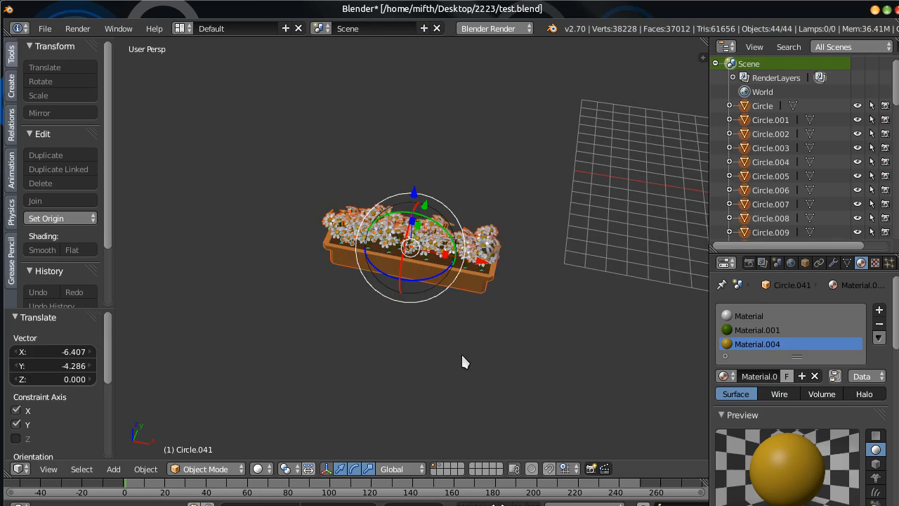
{"action": "left_click", "coordinate": [877, 46]}
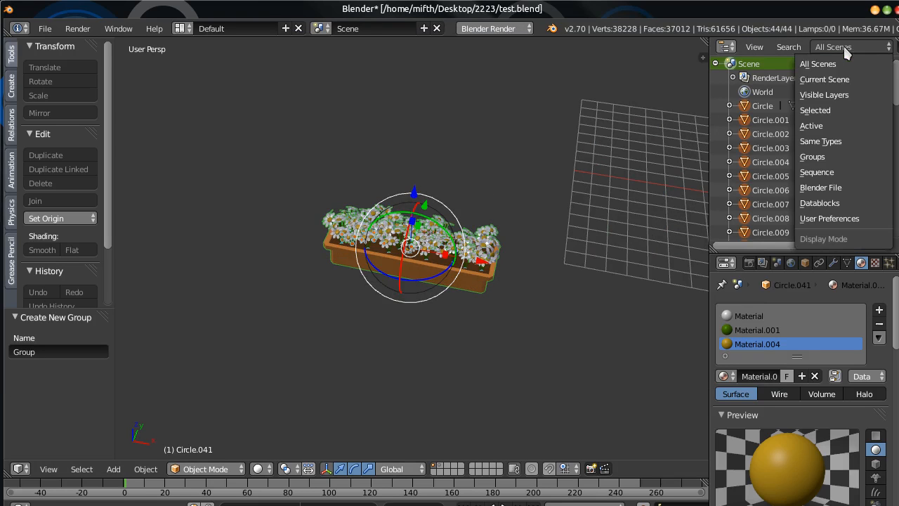
{"action": "mouse_move", "coordinate": [834, 142]}
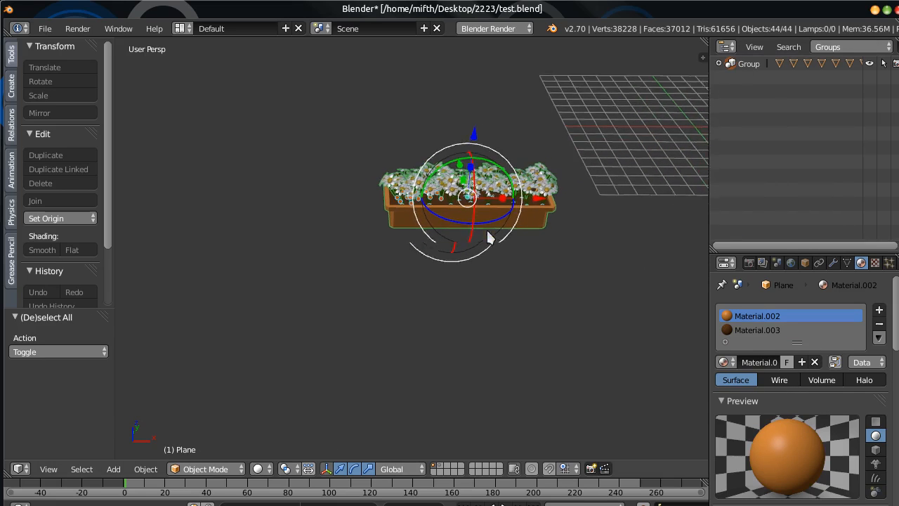
{"action": "left_click_drag", "start_coordinate": [489, 238], "coordinate": [457, 269]}
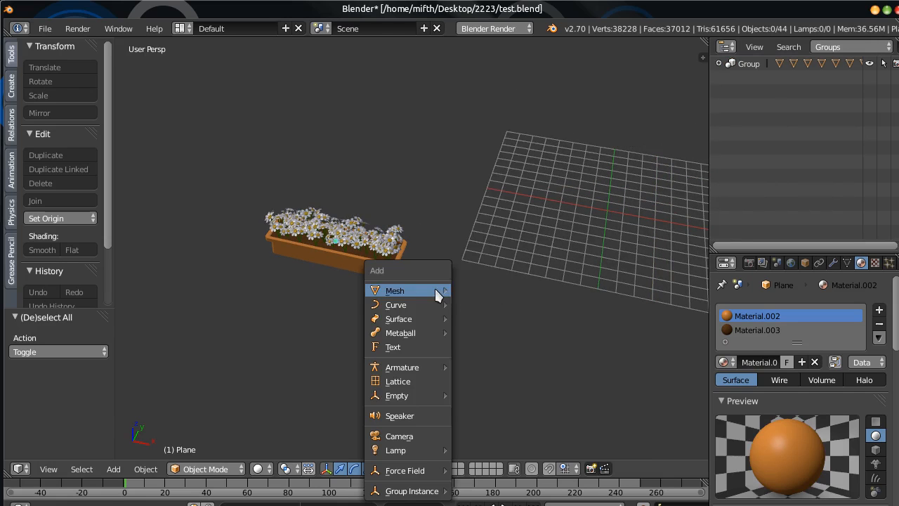
{"action": "mouse_move", "coordinate": [406, 470]}
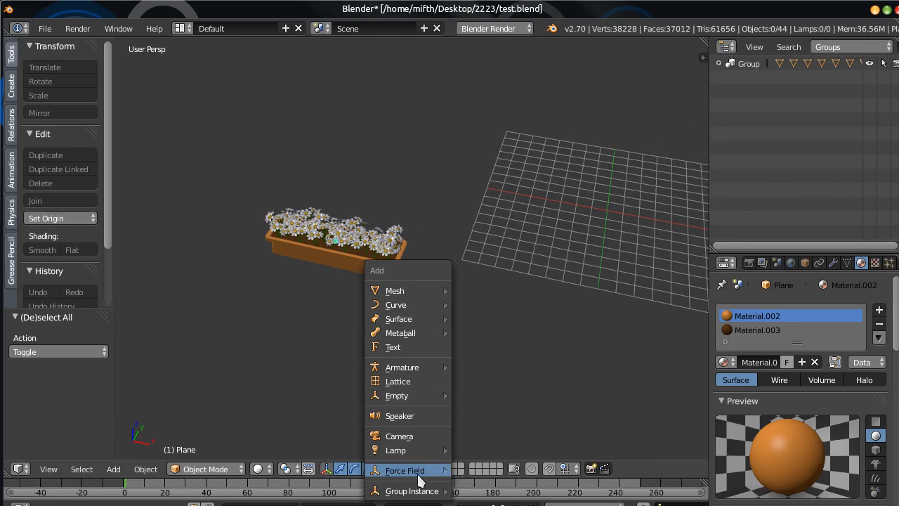
Add a Group instance of the flower box and move it beside the original.
{"action": "left_click", "coordinate": [411, 491]}
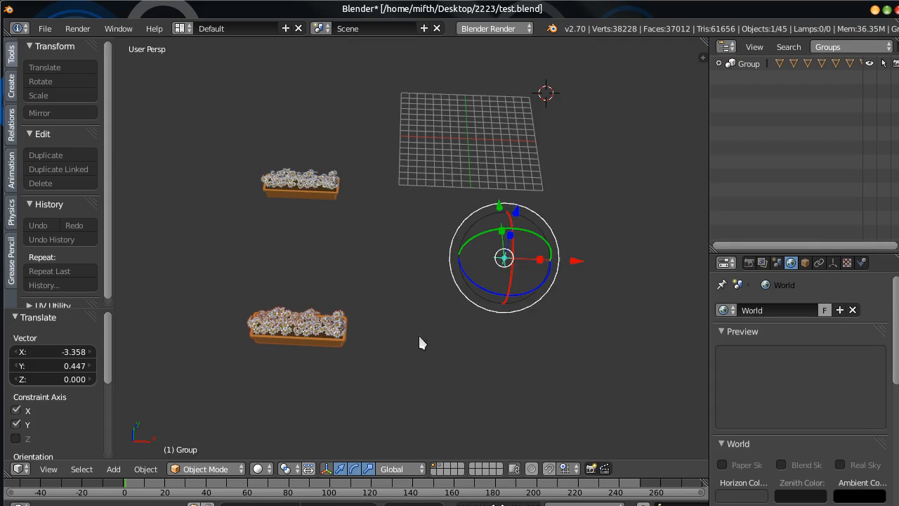
Switch the Outliner to Datablocks and expand Groups and the Group entry.
{"action": "left_click", "coordinate": [849, 46]}
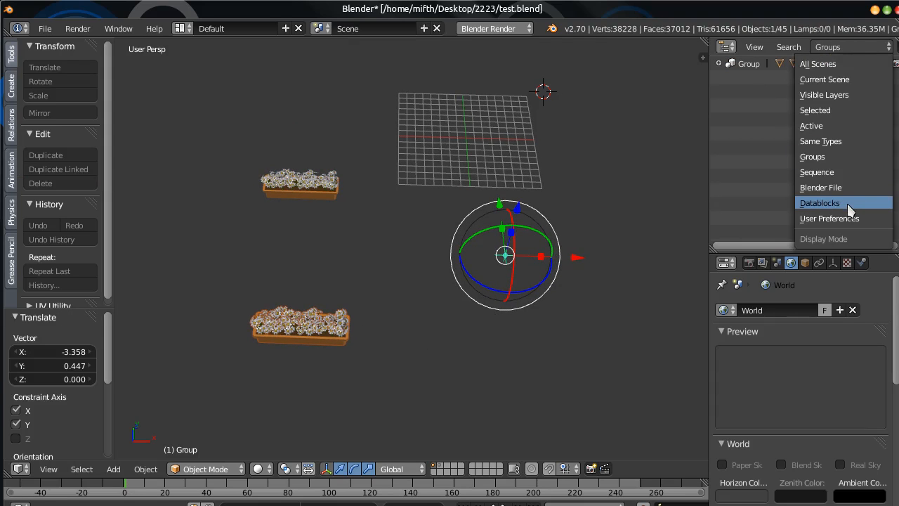
{"action": "left_click", "coordinate": [820, 202]}
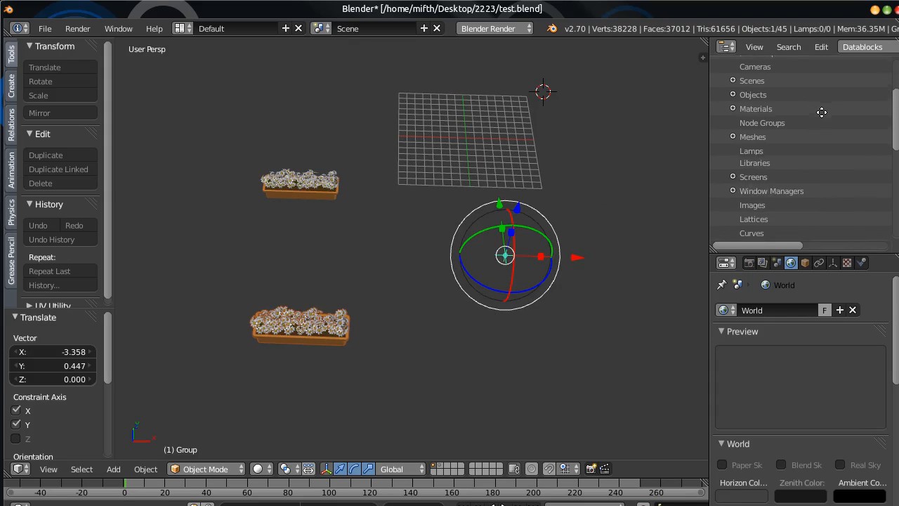
{"action": "scroll", "scroll_direction": "down", "scroll_amount": 3}
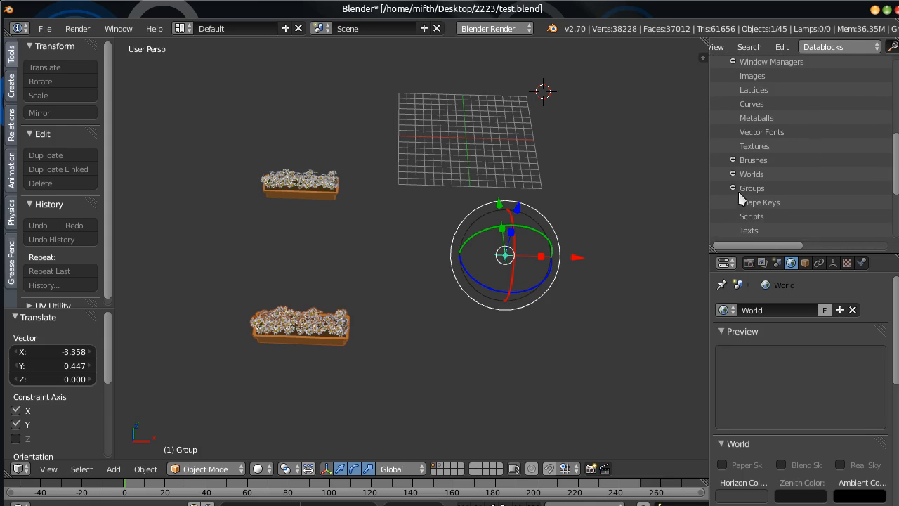
{"action": "left_click", "coordinate": [734, 188]}
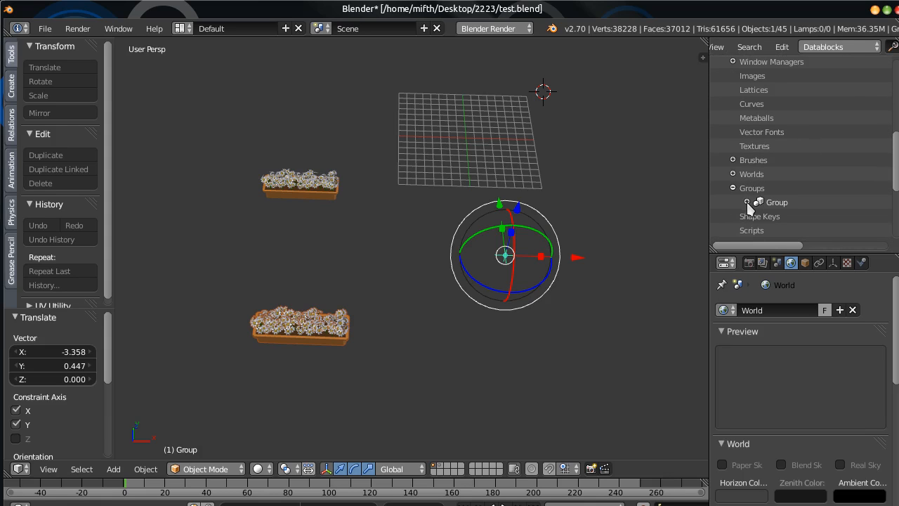
{"action": "left_click", "coordinate": [747, 203]}
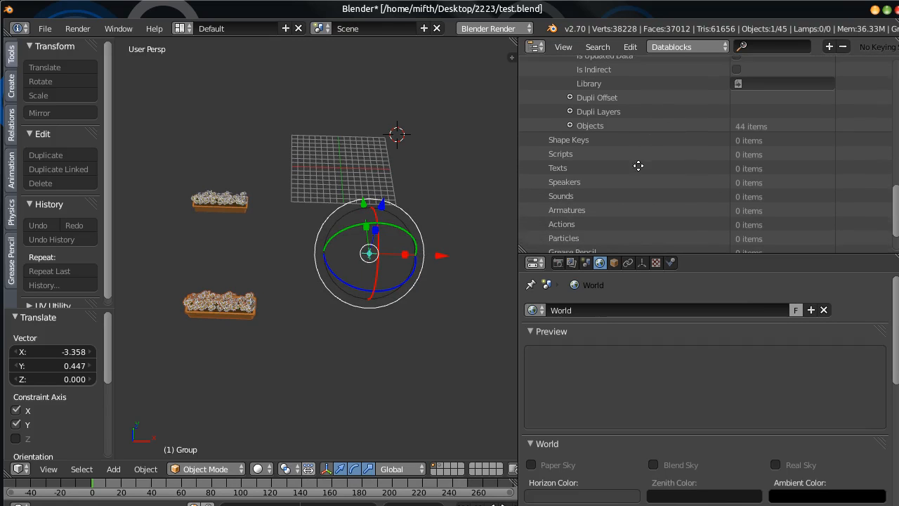
Expand Group's Dupli Offset, collapse Dupli Layers, and set the offset to -18.46, -9.51.
{"action": "left_click", "coordinate": [570, 97]}
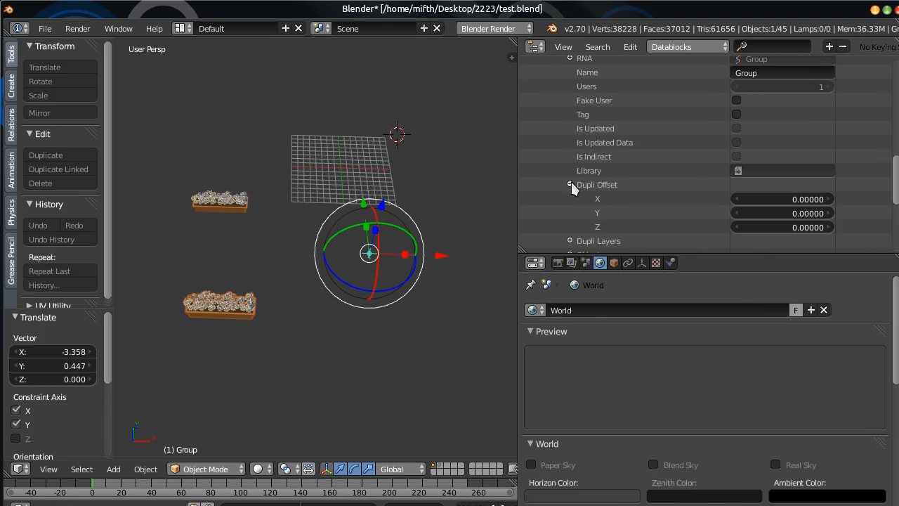
{"action": "scroll", "scroll_direction": "down", "scroll_amount": 3}
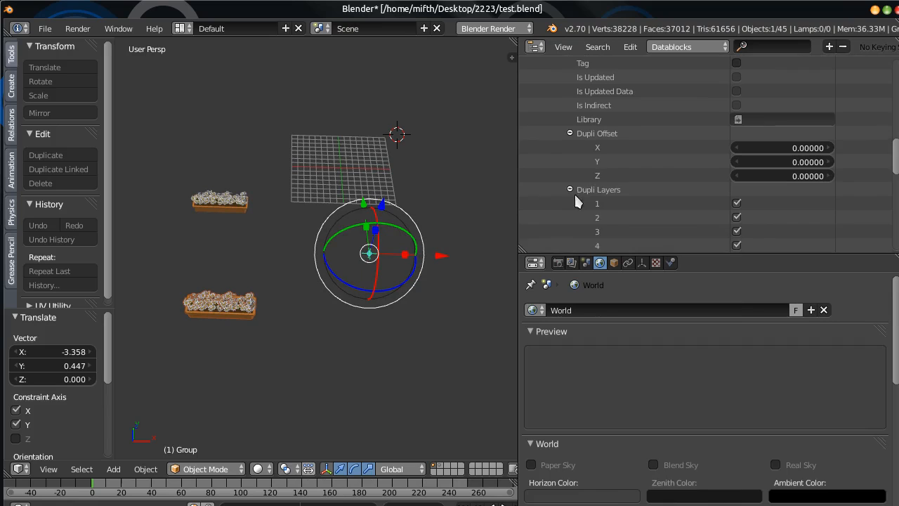
{"action": "left_click", "coordinate": [571, 189]}
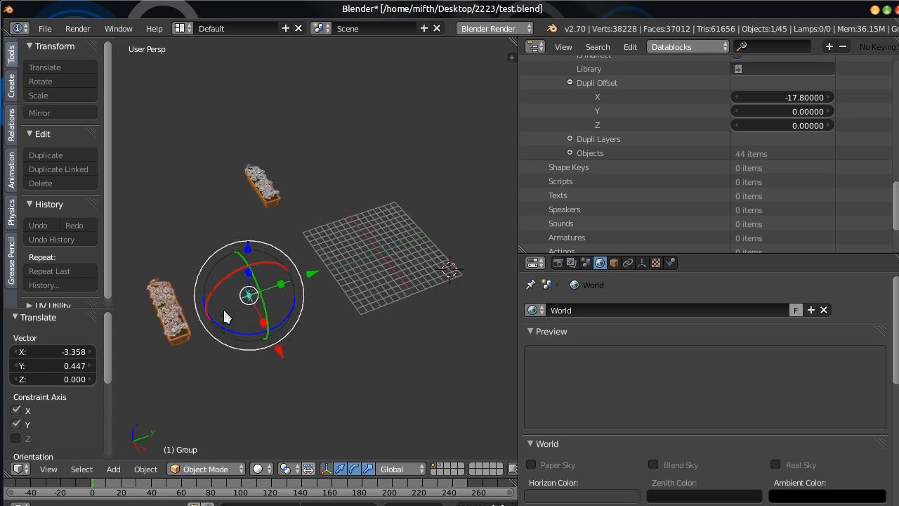
{"action": "left_click_drag", "start_coordinate": [773, 111], "coordinate": [793, 111]}
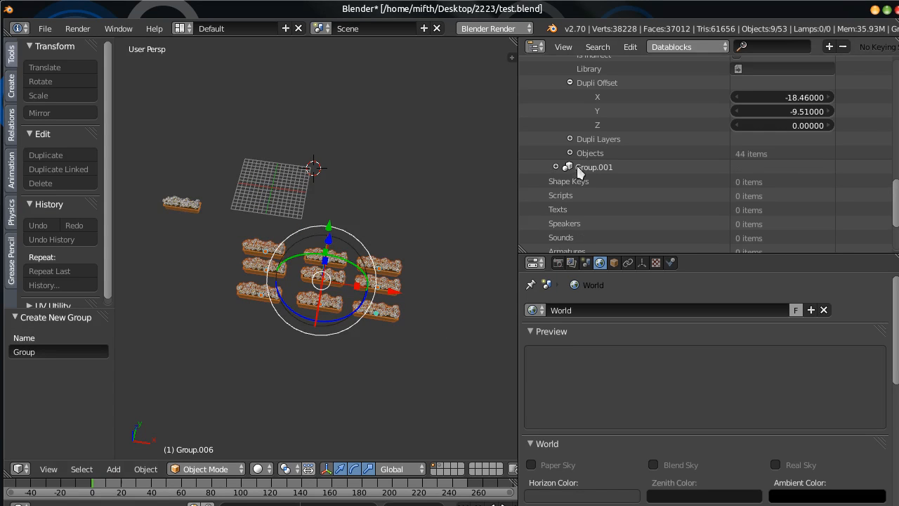
{"action": "mouse_move", "coordinate": [587, 195]}
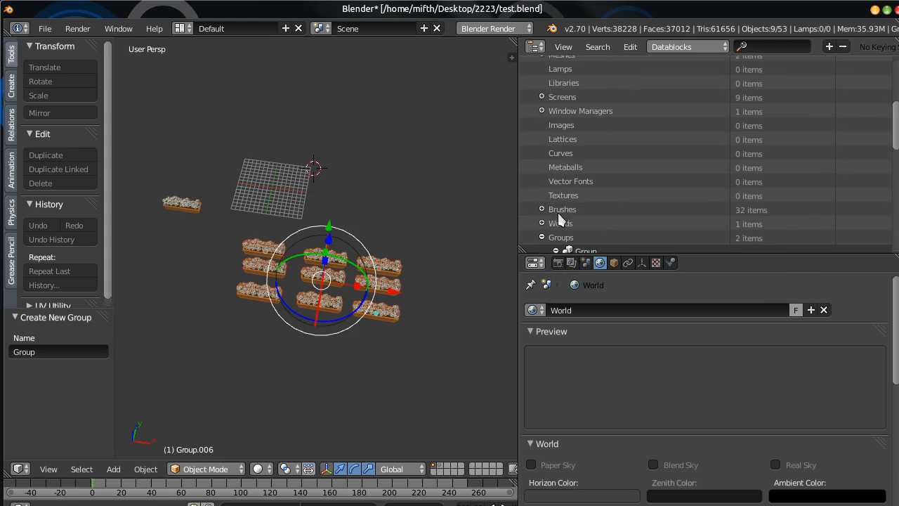
{"action": "scroll", "scroll_direction": "down", "scroll_amount": 3}
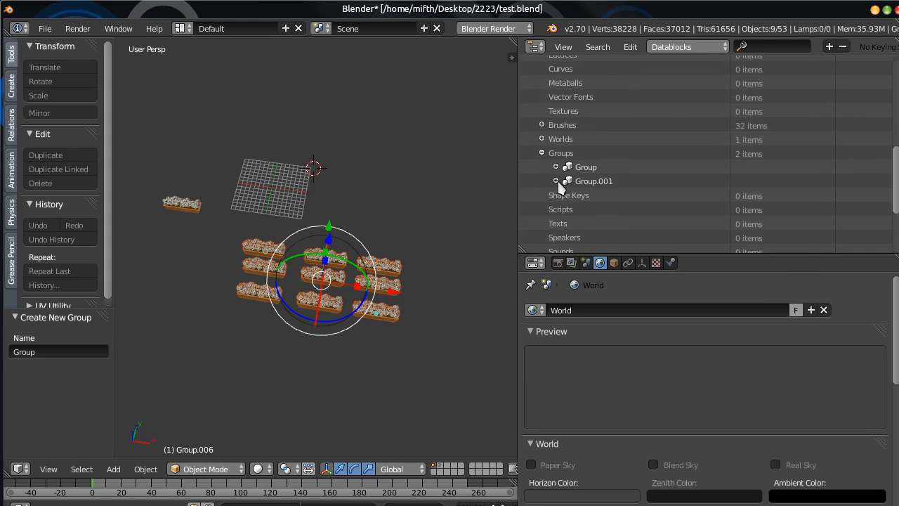
{"action": "mouse_move", "coordinate": [558, 186]}
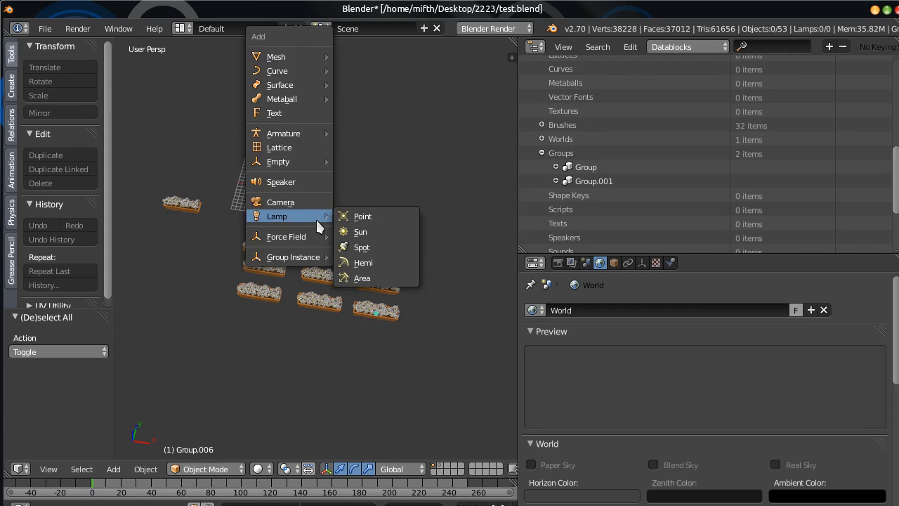
{"action": "mouse_move", "coordinate": [292, 256]}
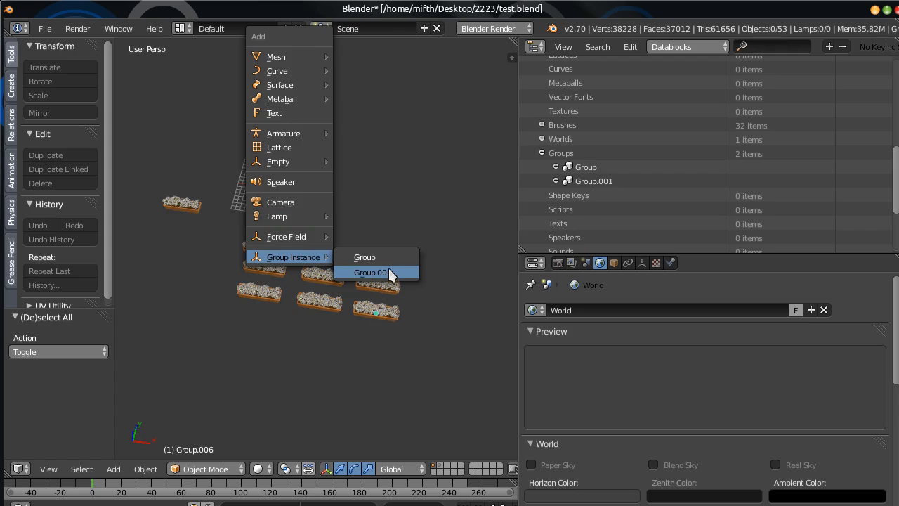
Add a Group.001 instance, forming a second nine-box grid beside the first.
{"action": "left_click", "coordinate": [370, 273]}
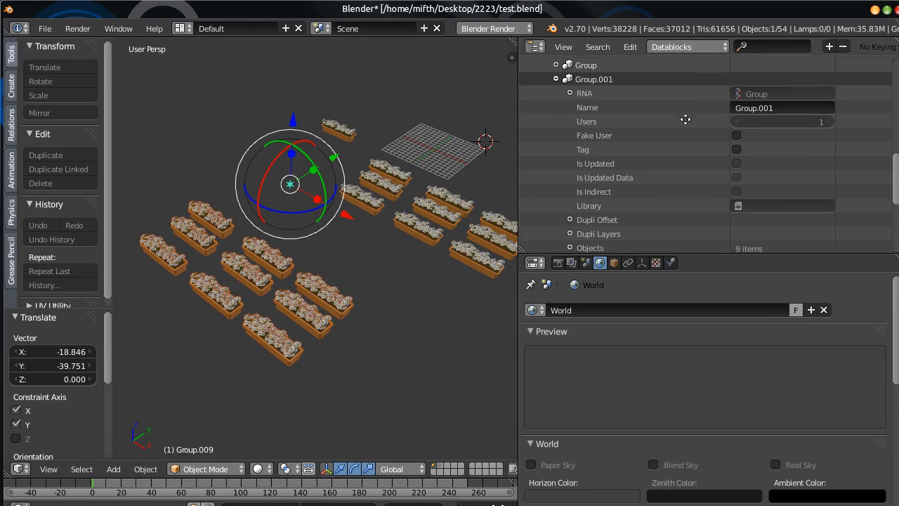
Set Group.001's Dupli Offset X to 7.5 in the Outliner.
{"action": "scroll", "scroll_direction": "down", "scroll_amount": 3}
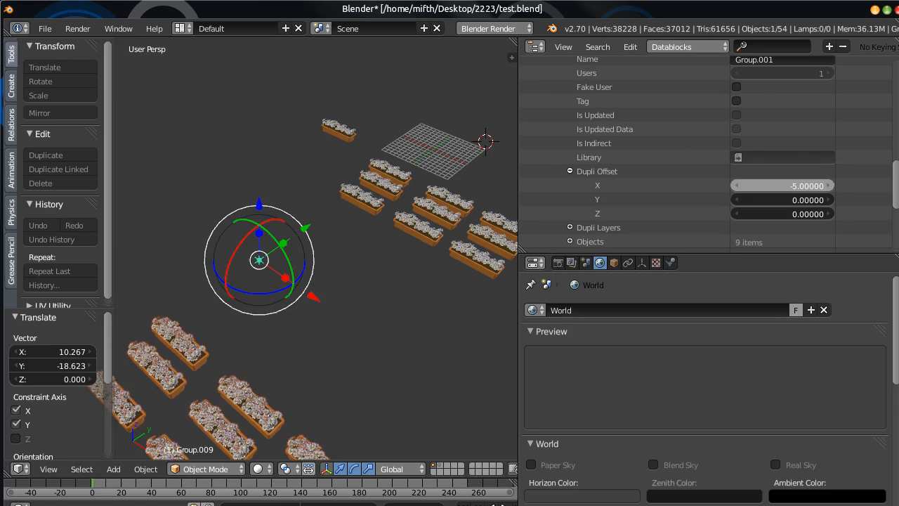
{"action": "left_click_drag", "start_coordinate": [772, 185], "coordinate": [808, 185]}
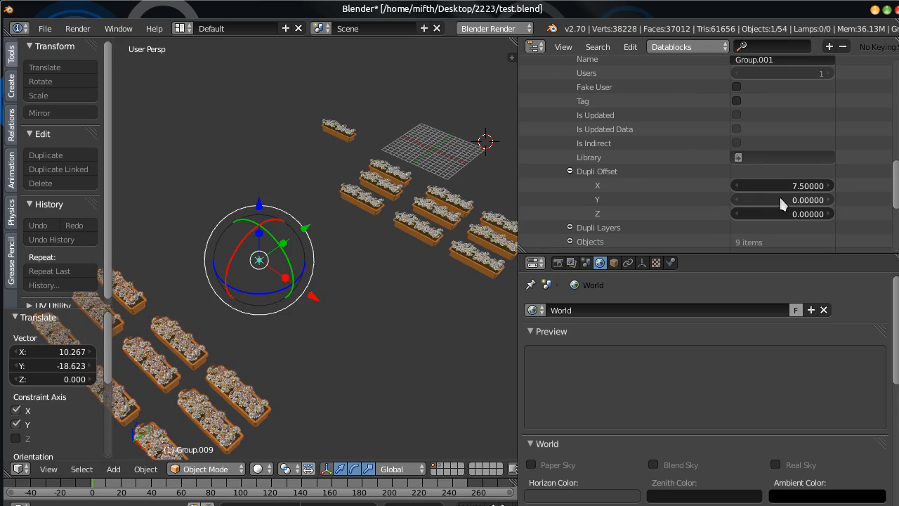